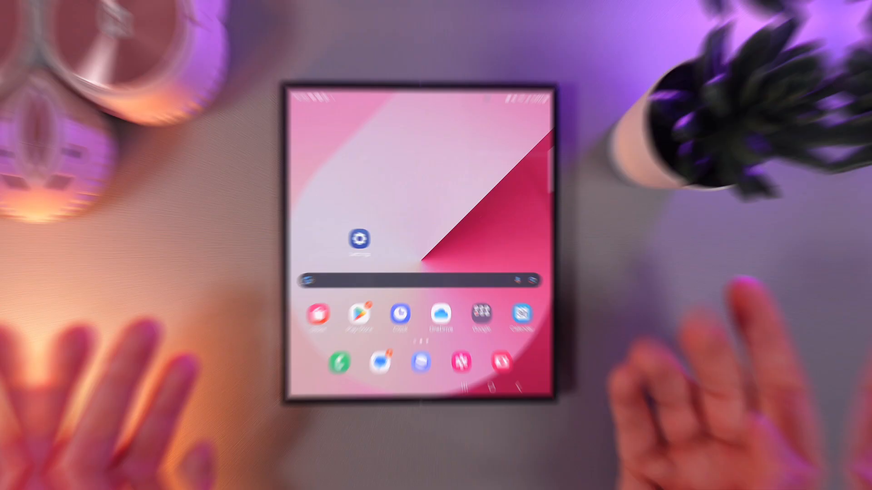
- Navigate Settings > Advanced features > Flex mode panel to reach its options
click(359, 240)
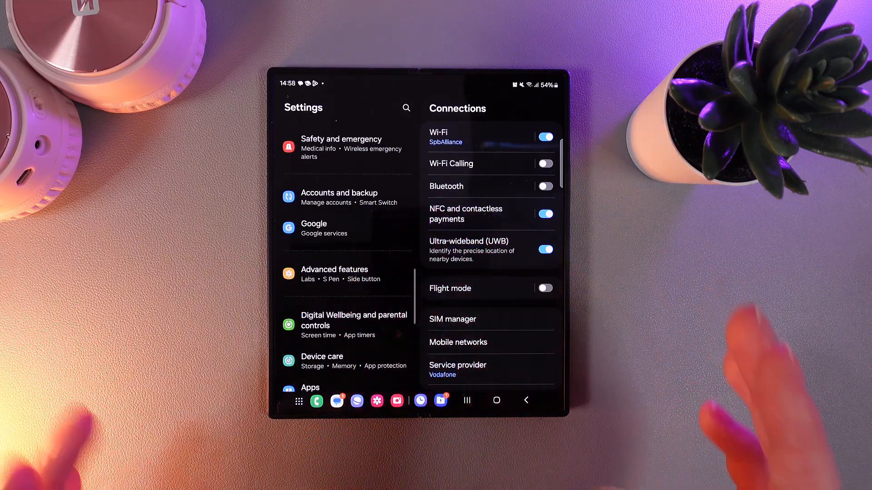
click(334, 274)
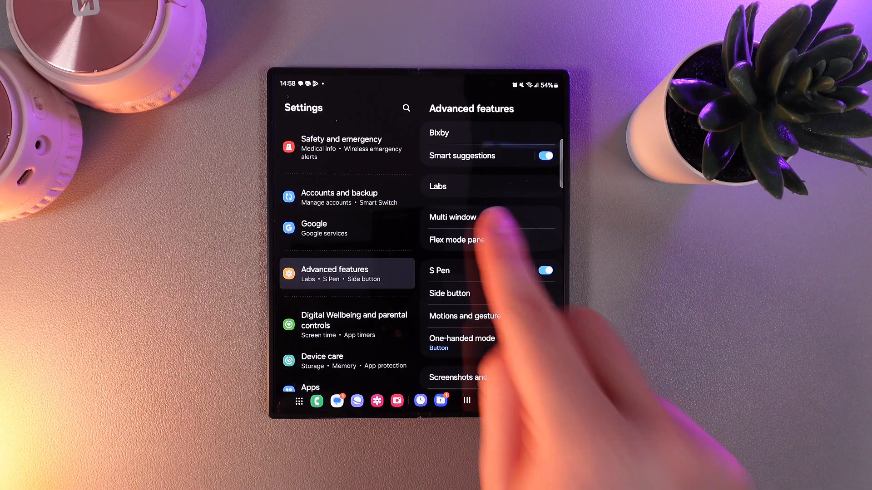
click(457, 240)
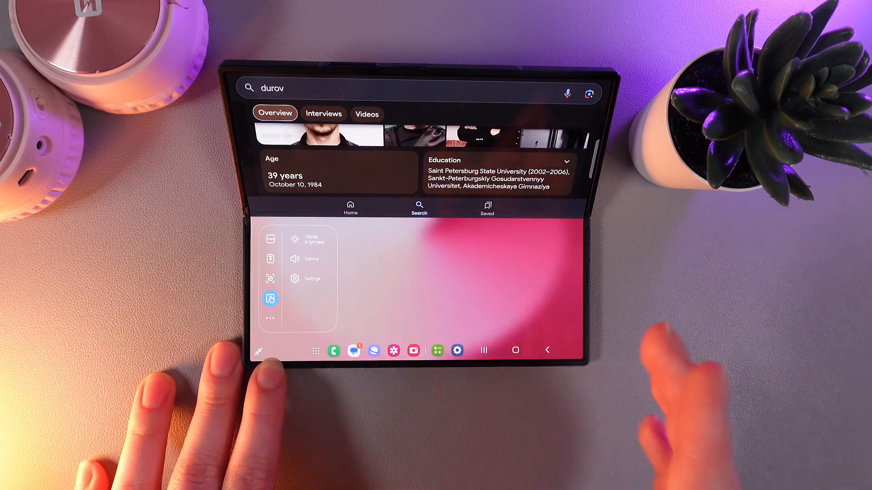
- Switch the Flex mode panel's lower half to touchpad mode over the durov results
click(271, 299)
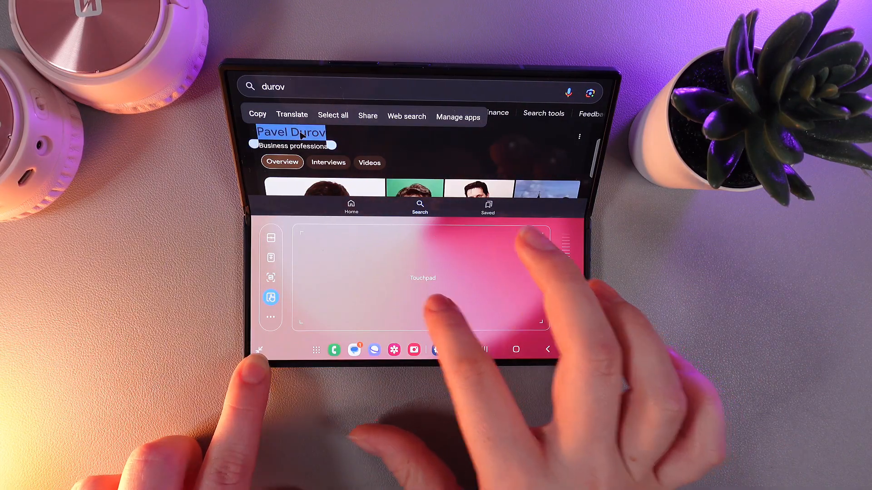
- Copy the selected text 'Pavel Durov' to the clipboard from the pop-up menu
click(257, 116)
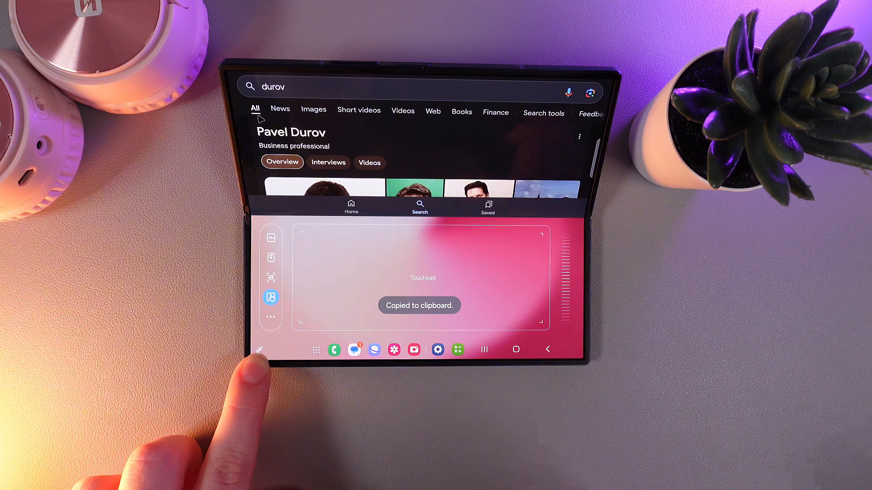